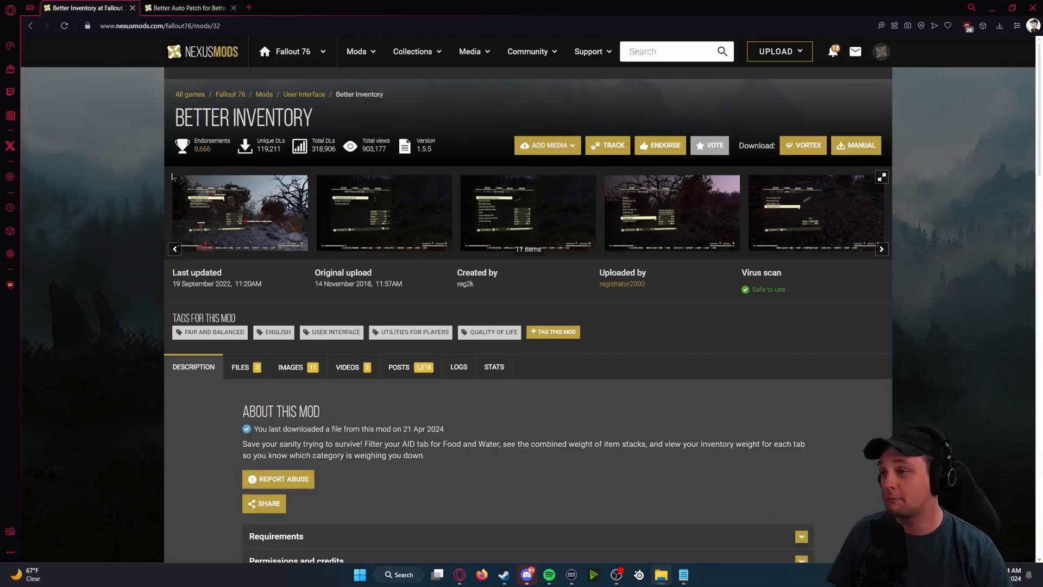
Step: Review Better Inventory's screenshots, then manually download the Better Inventory 1.5.5 main file
click(239, 212)
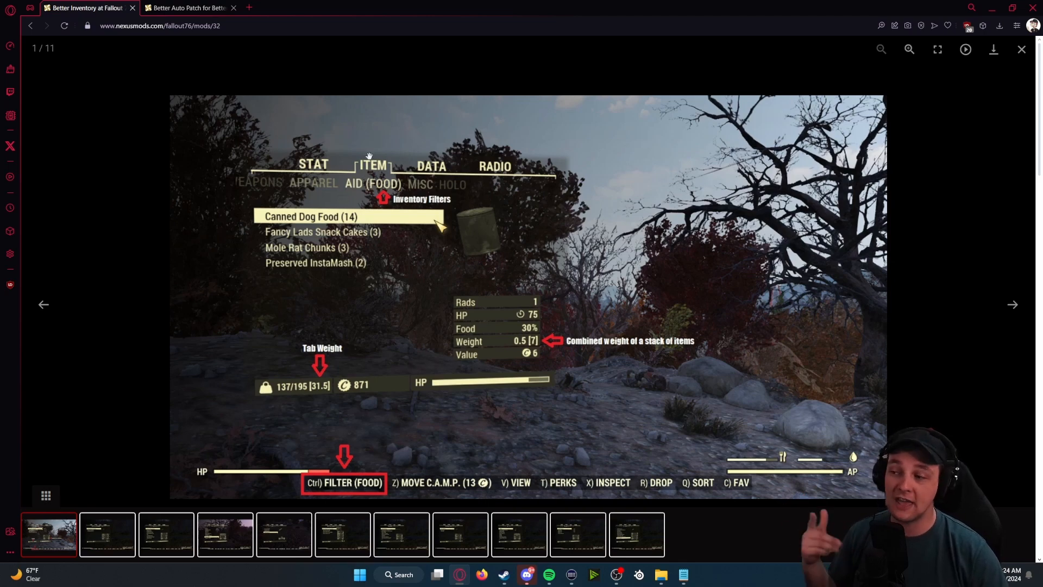
mouse_move(385, 282)
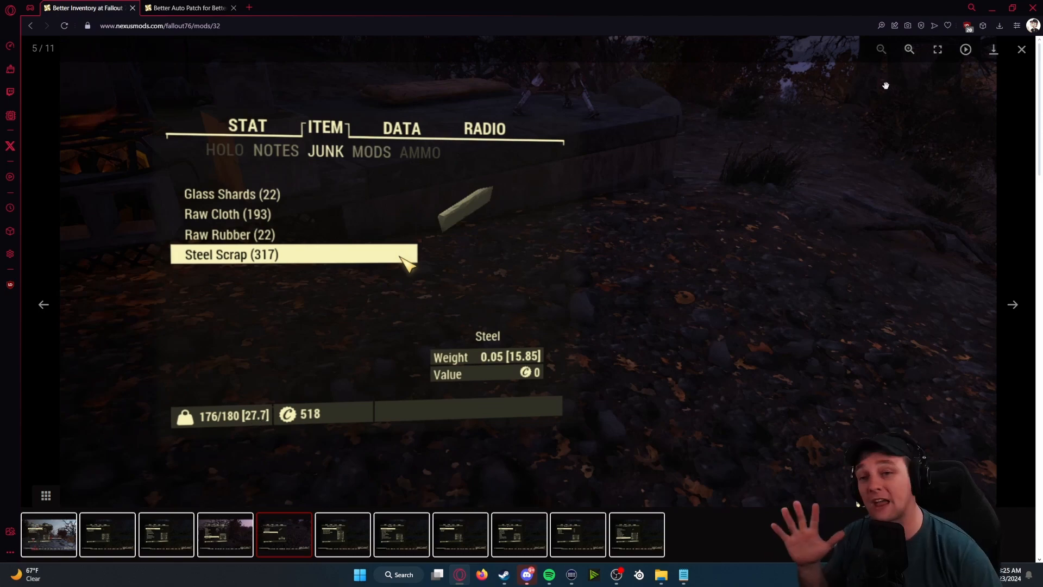
click(1022, 49)
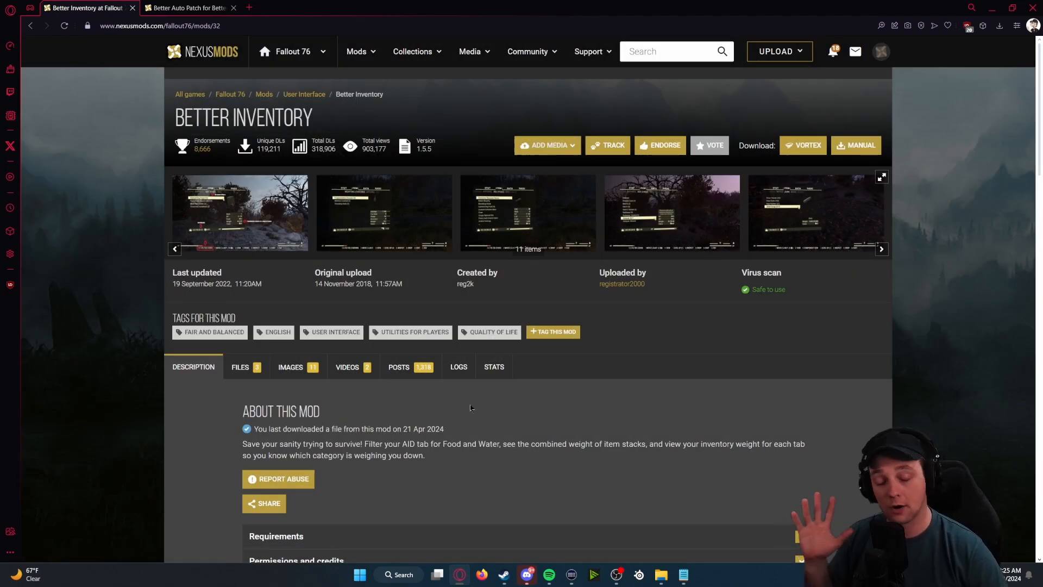
click(186, 8)
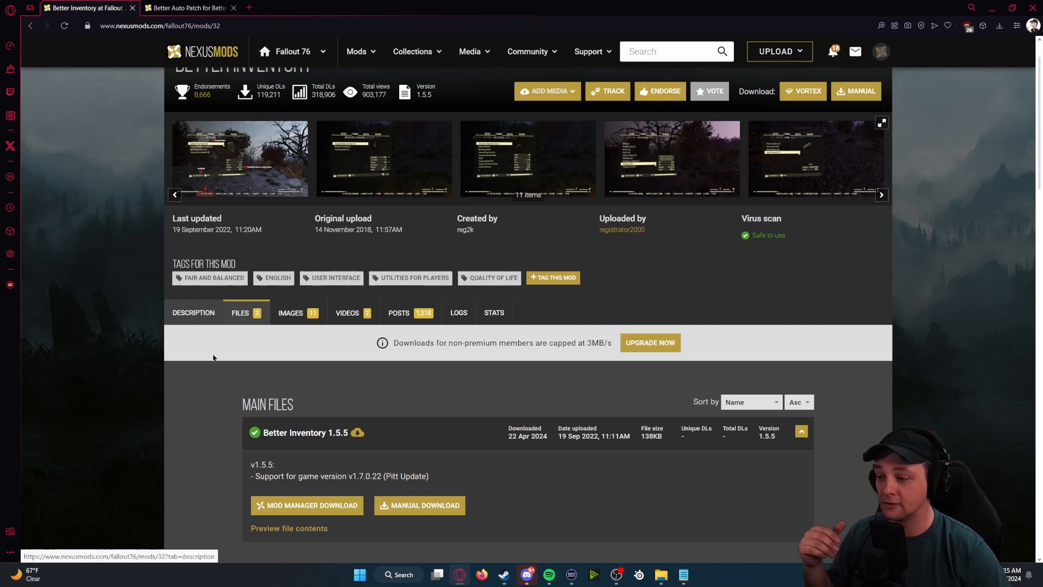
scroll(down, 3)
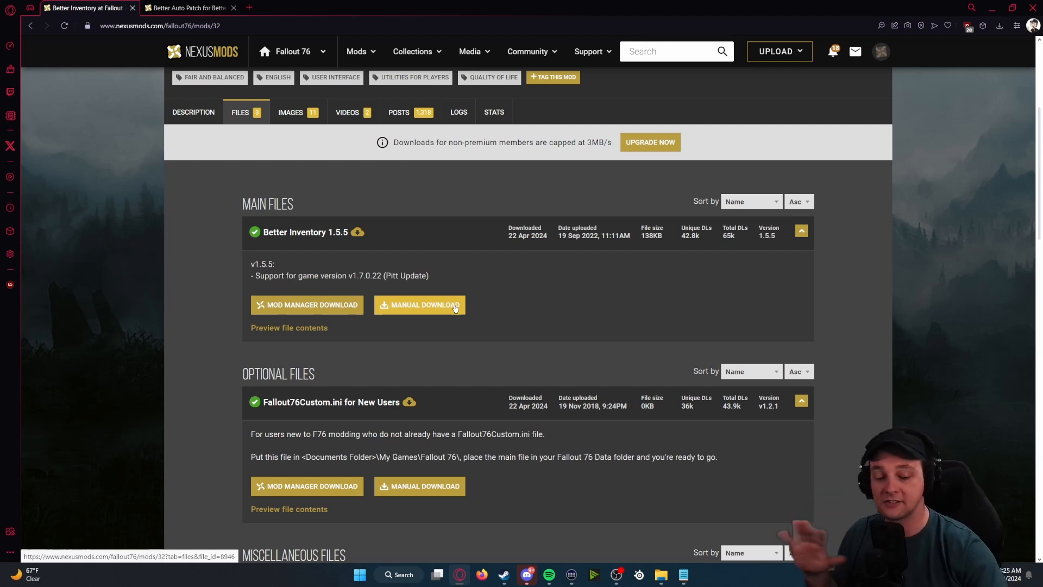
click(186, 7)
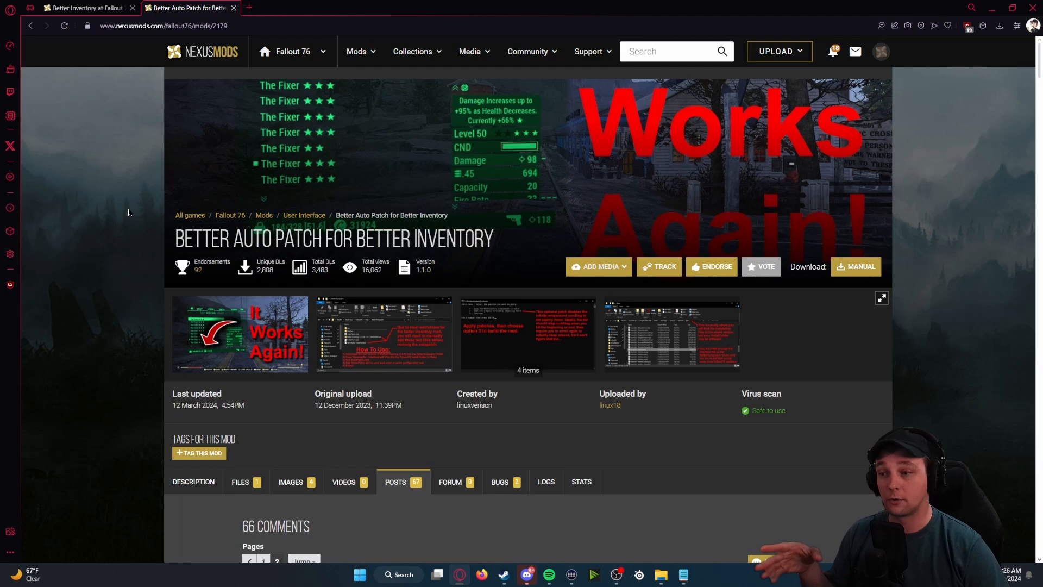
Step: Show the Better Auto Patch files list with the BetterAutopatch 1.1.0 main file
scroll(down, 3)
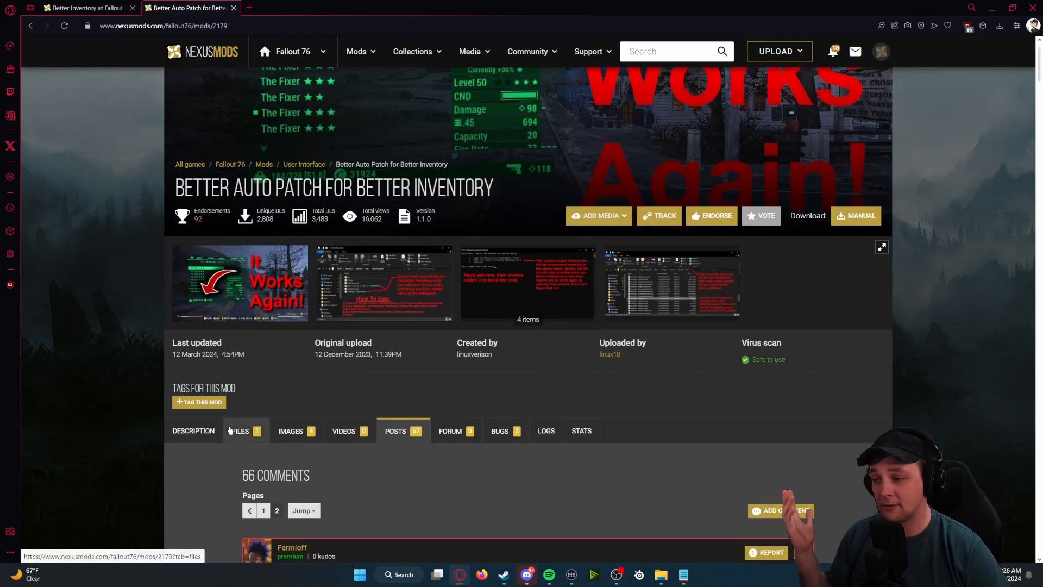
click(241, 430)
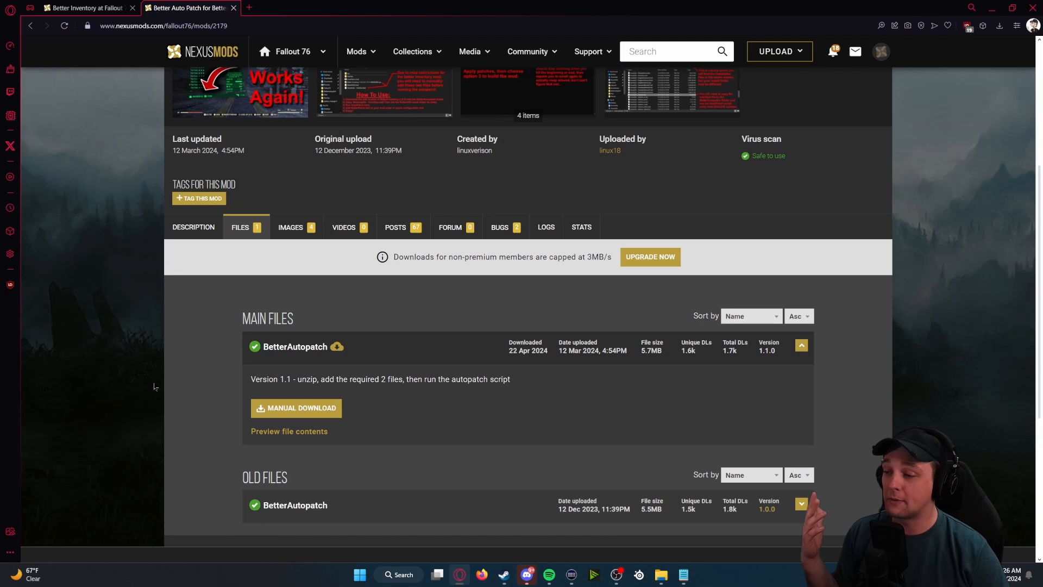
mouse_move(346, 361)
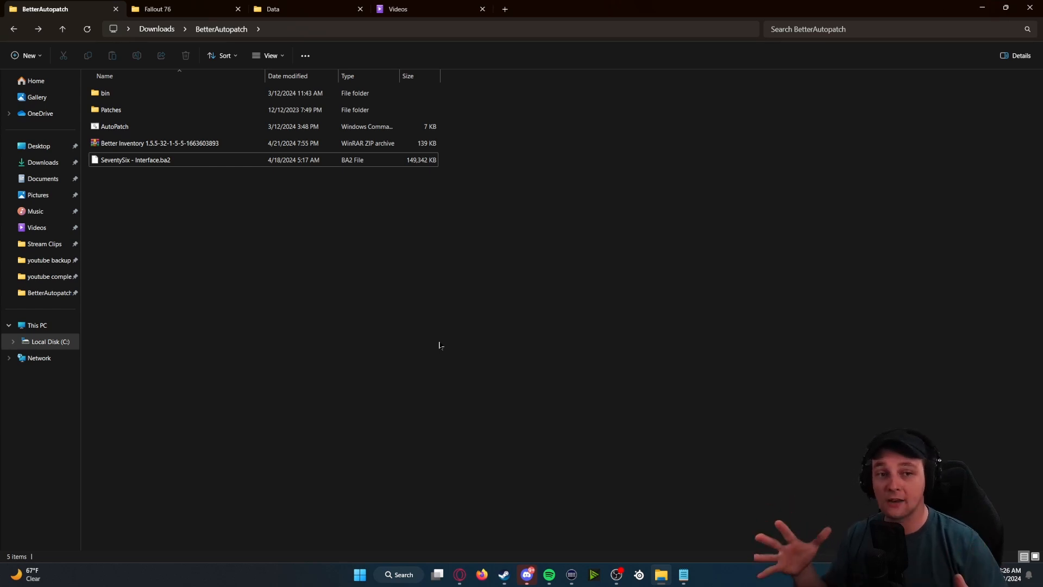
Step: View the BetterAutopatch folder as large icons and select SeventySix - Interface.ba2
click(160, 144)
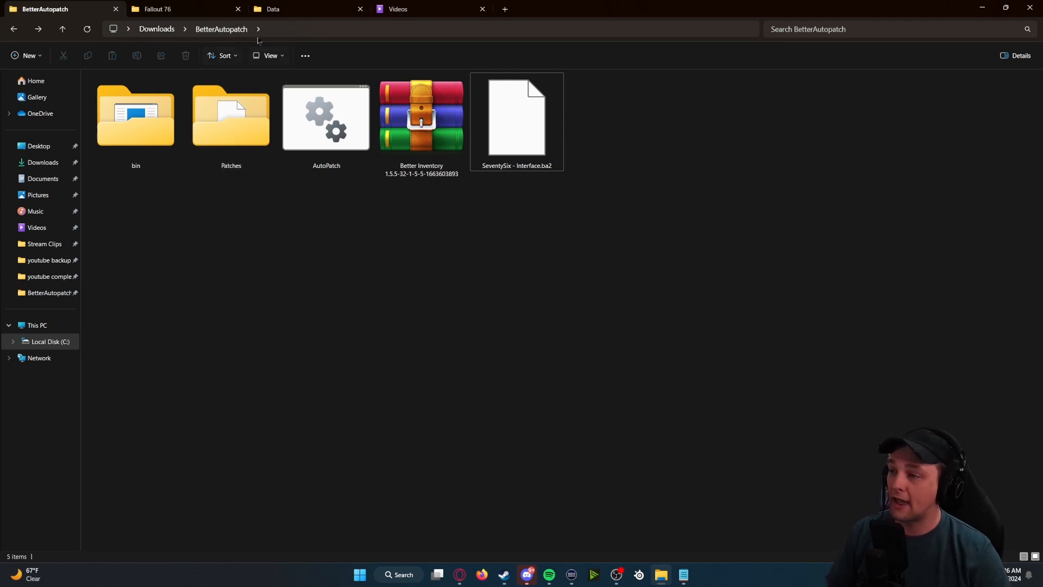
click(136, 119)
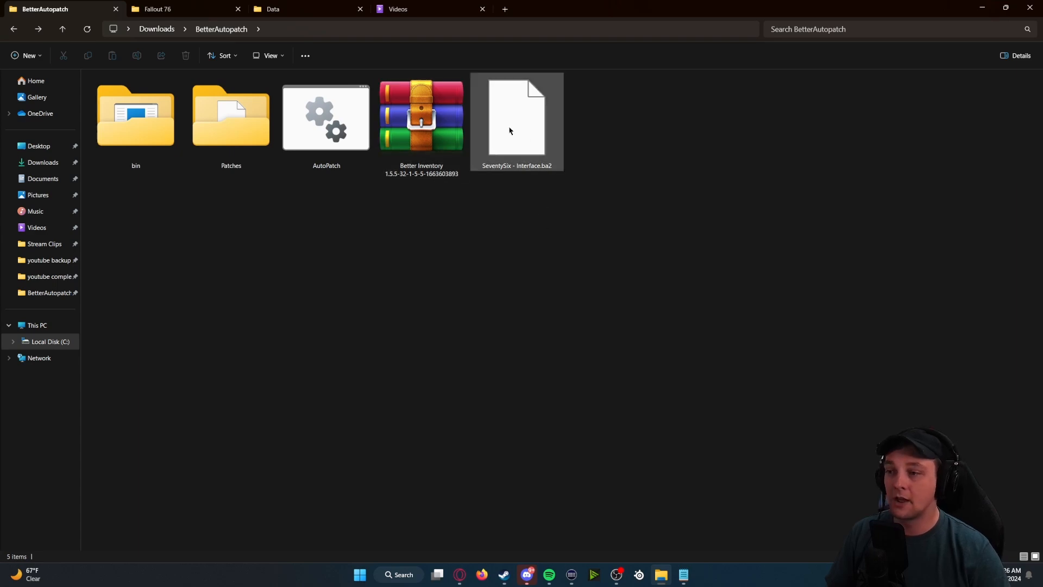
mouse_move(539, 169)
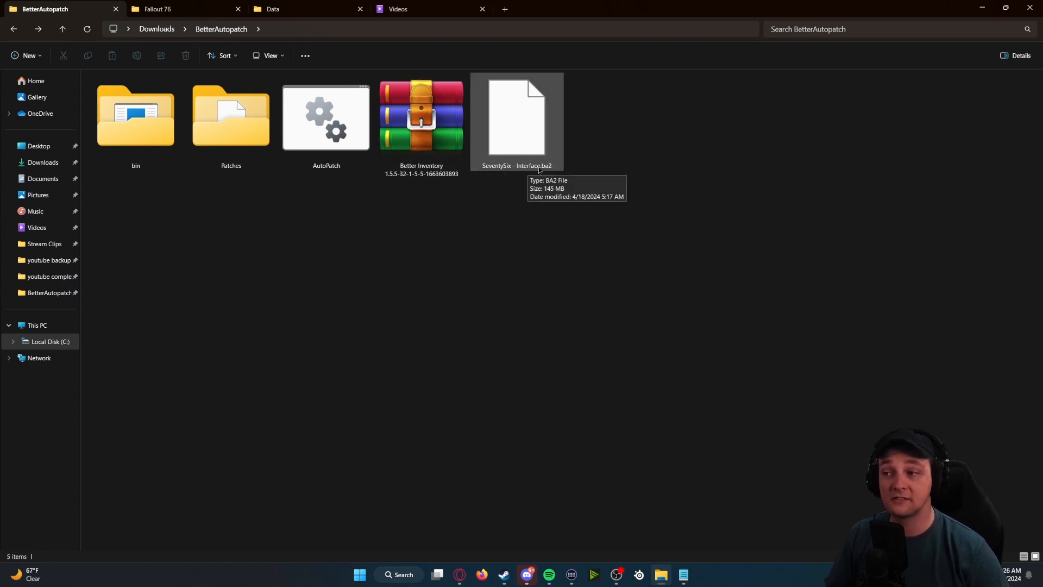
click(292, 9)
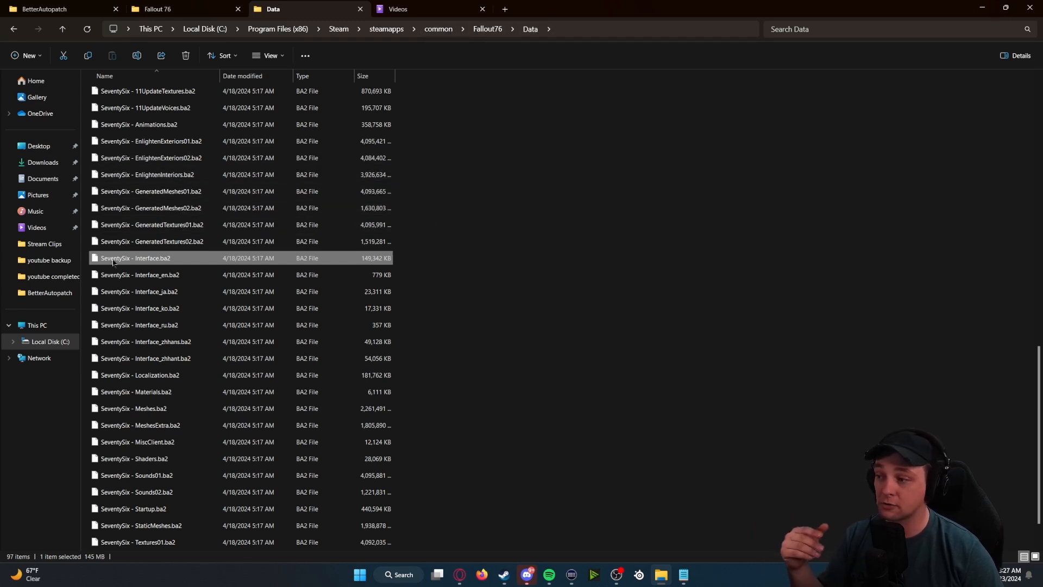
mouse_move(137, 259)
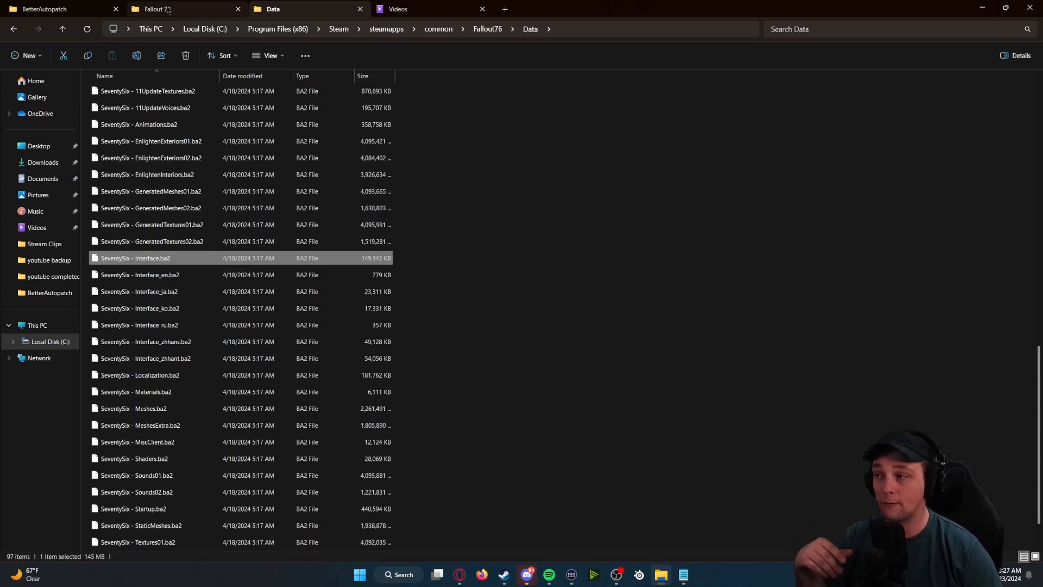
Step: Locate the original SeventySix - Interface.ba2 in the Steam Fallout76 Data folder
click(43, 9)
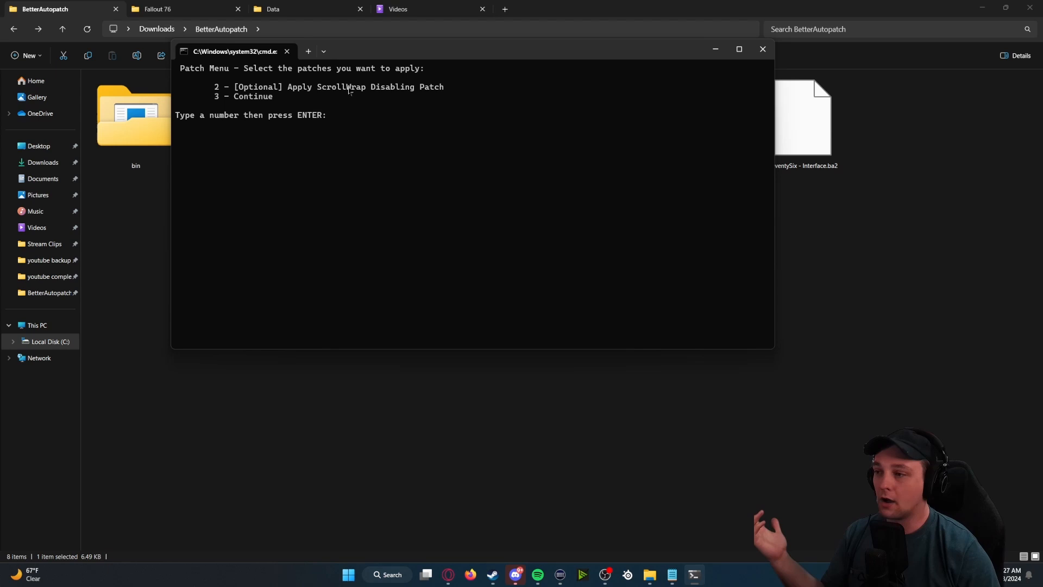
Step: Choose option 2 in the AutoPatch menu to apply the ScrollWrap Disabling Patch
text(2)
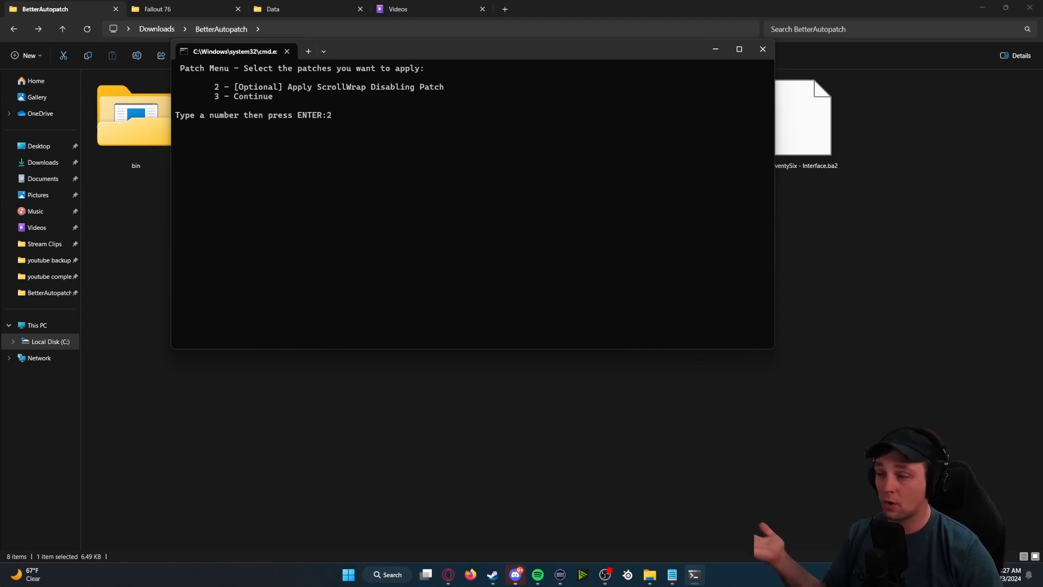
key(enter)
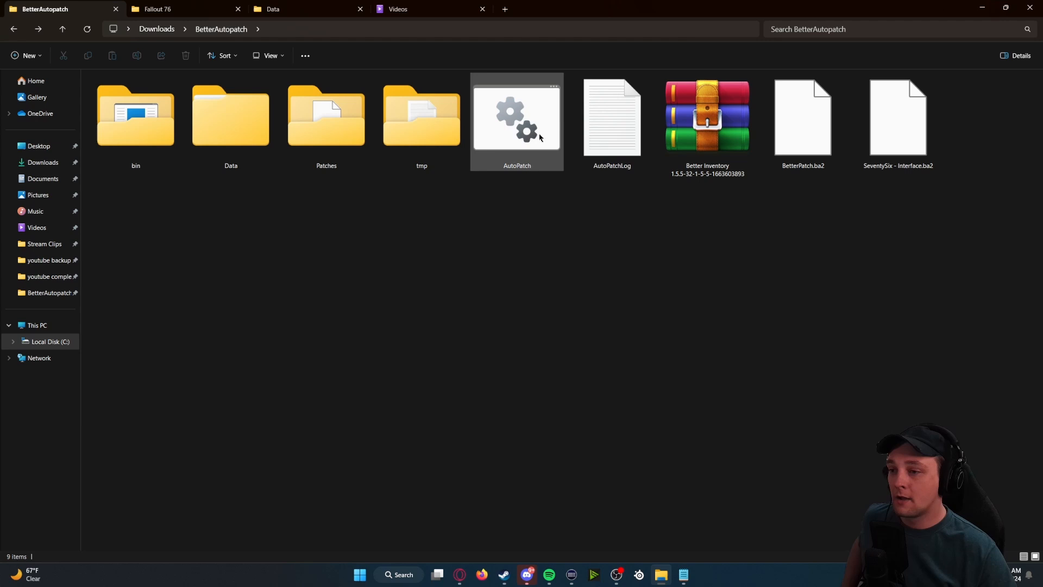
mouse_move(825, 172)
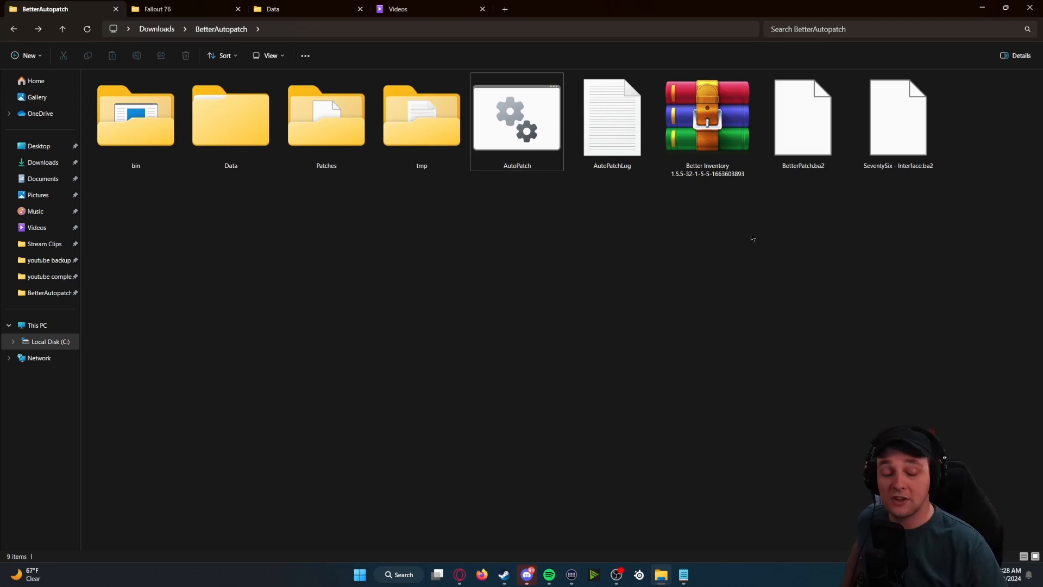
Step: Verify BetterPatch.ba2 (150 KB) sits in the Steam Fallout76 Data folder
click(802, 123)
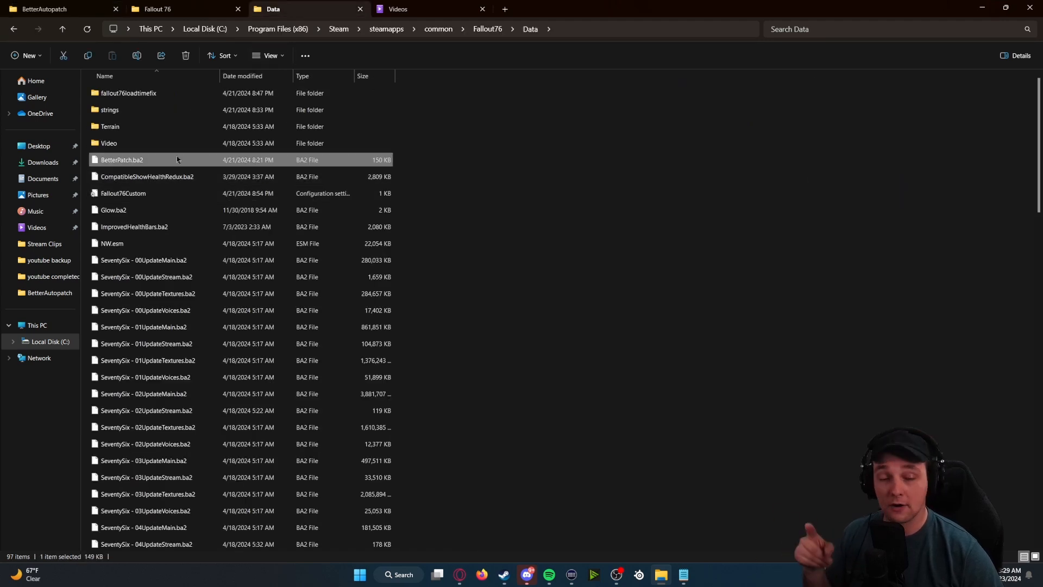
click(464, 176)
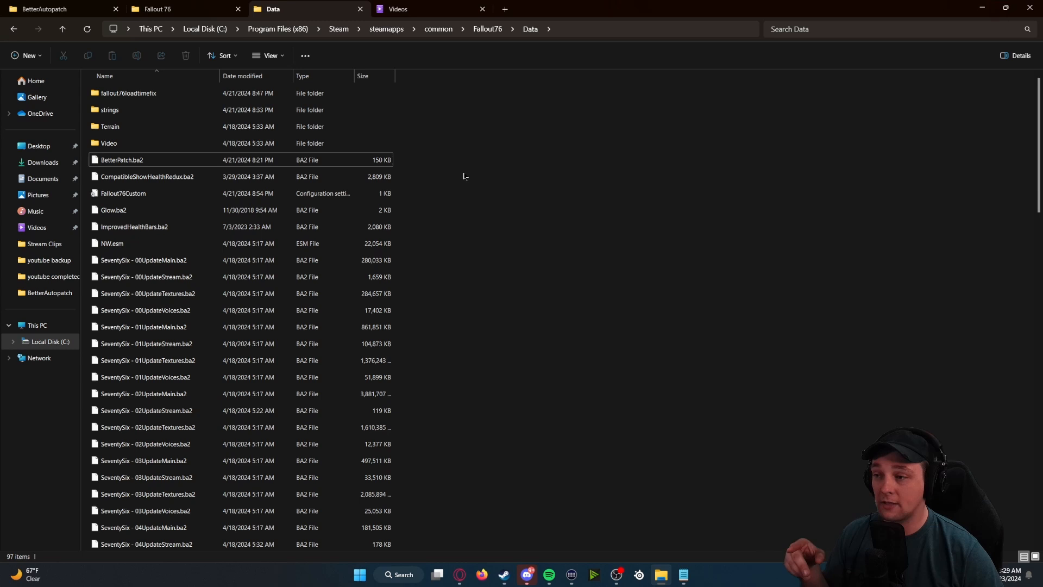
click(133, 210)
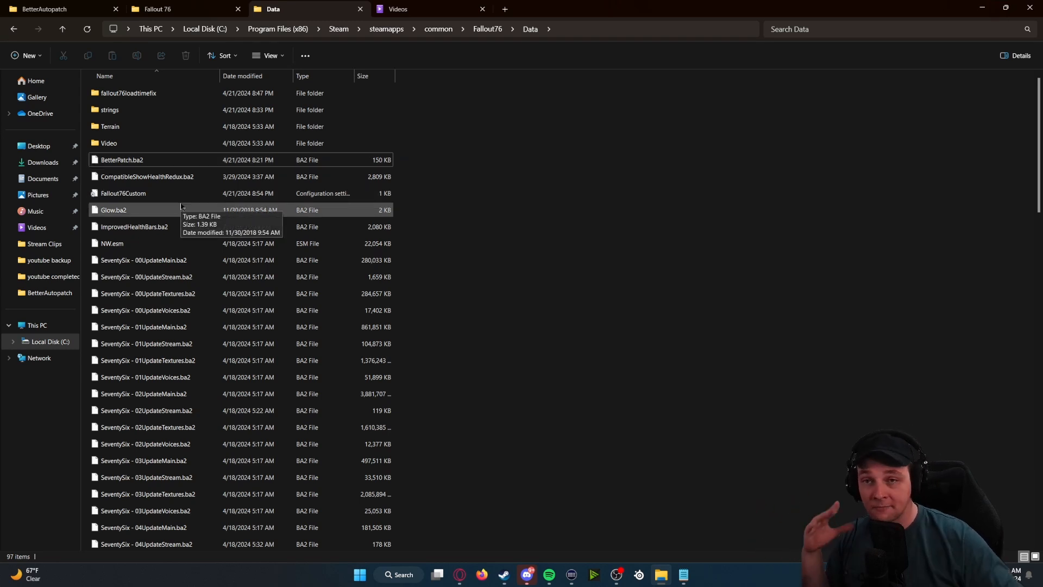
click(123, 193)
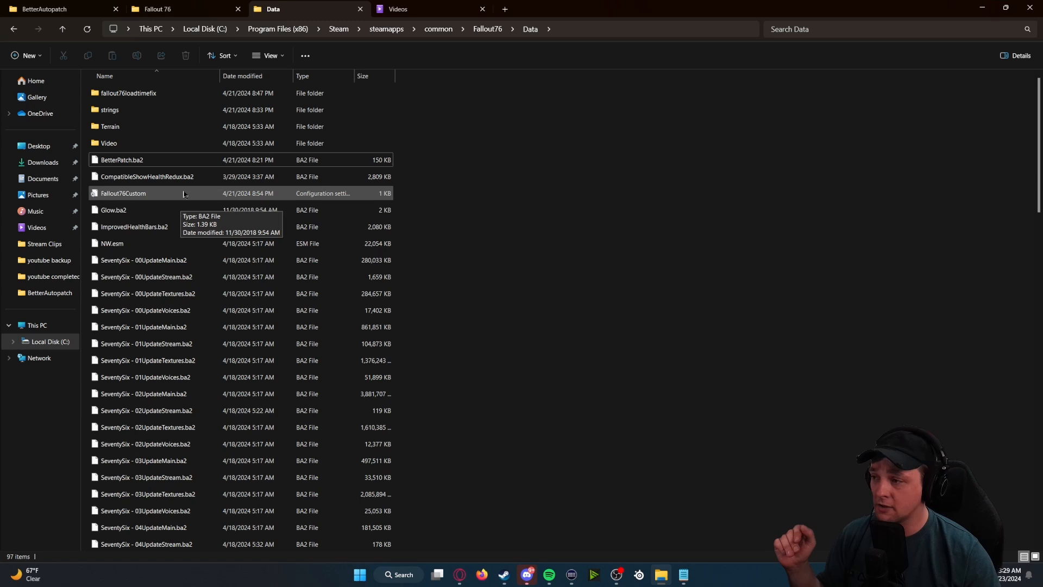
click(121, 160)
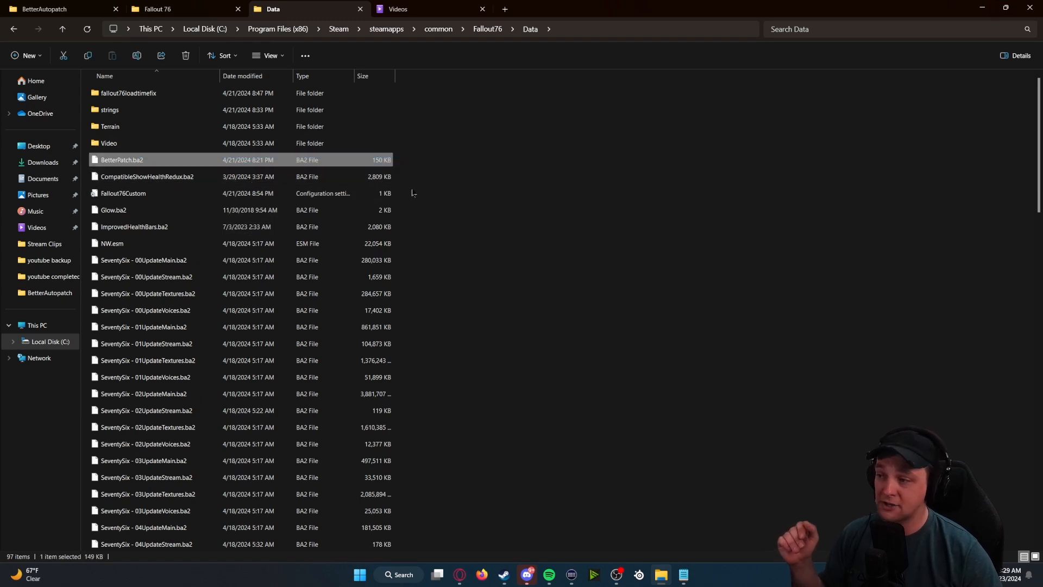
click(110, 126)
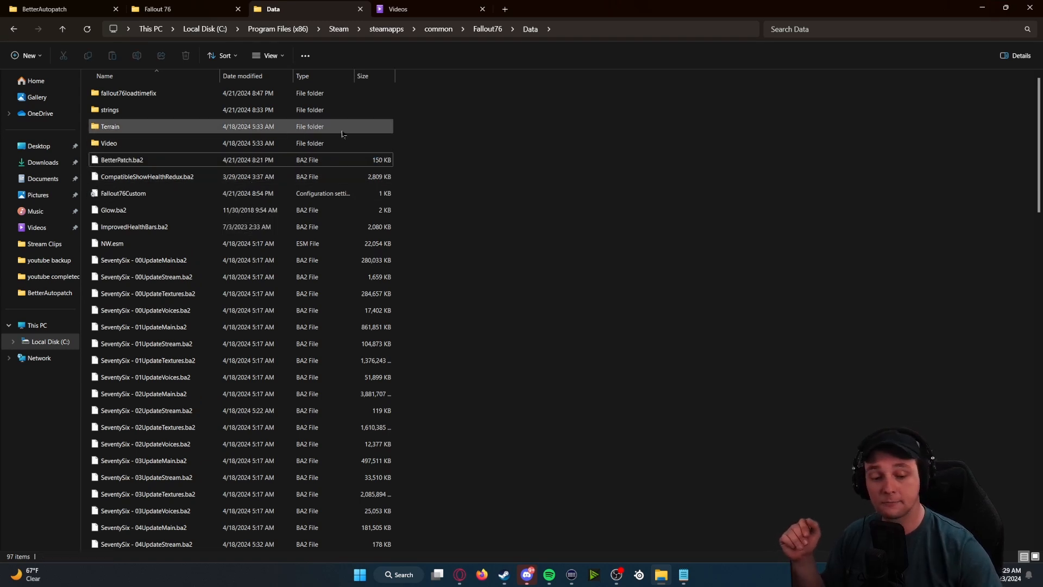
Step: Edit Fallout76Custom from Documents\My Games\Fallout 76 in Notepad
click(157, 9)
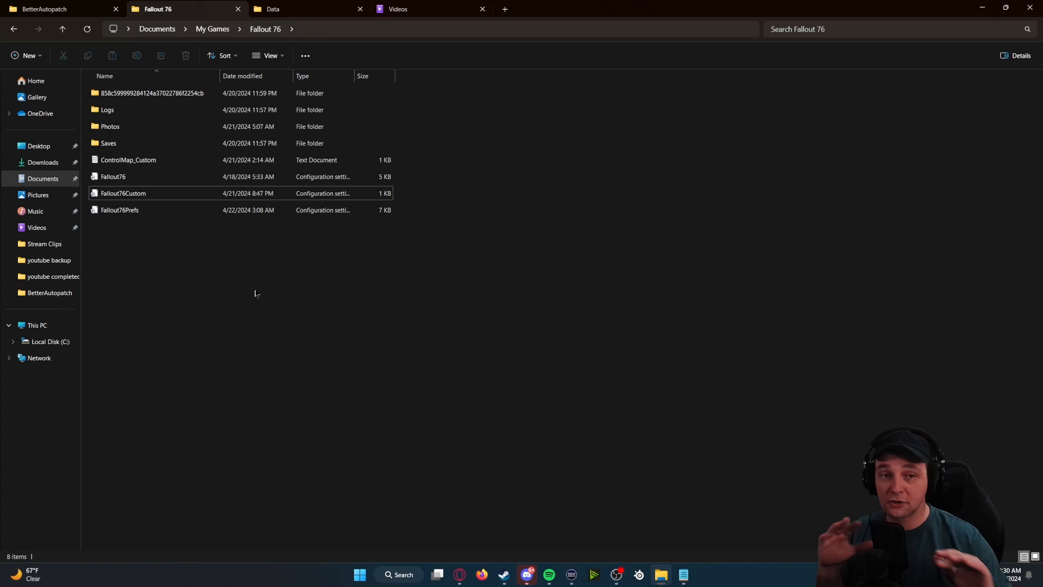
click(123, 194)
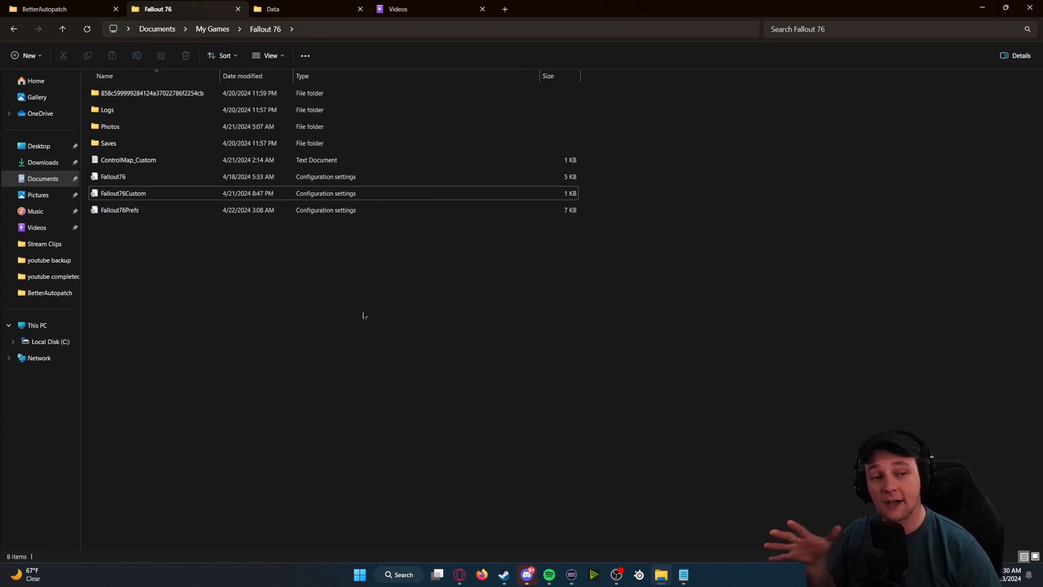
right_click(150, 214)
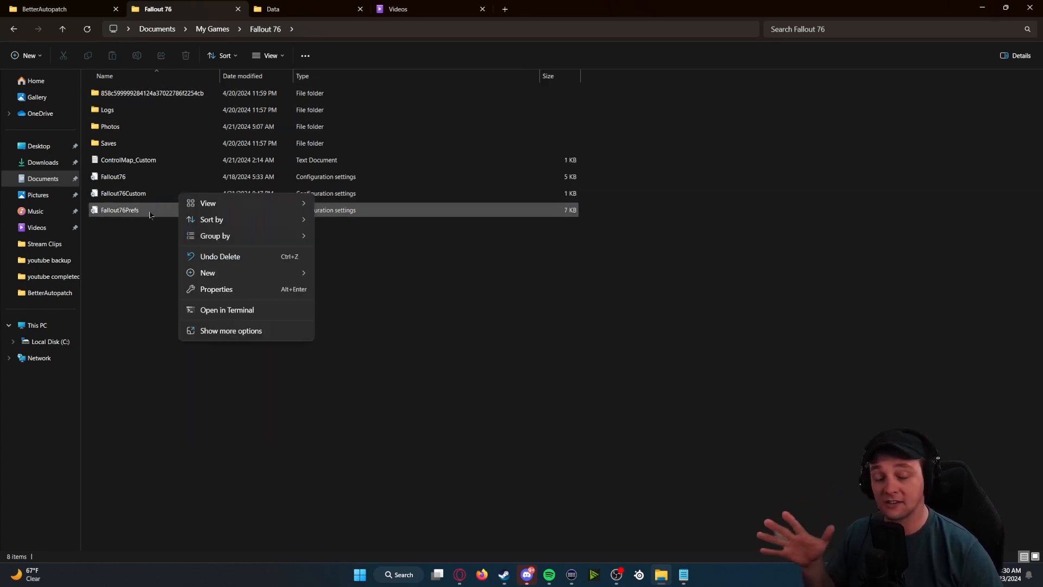
right_click(118, 210)
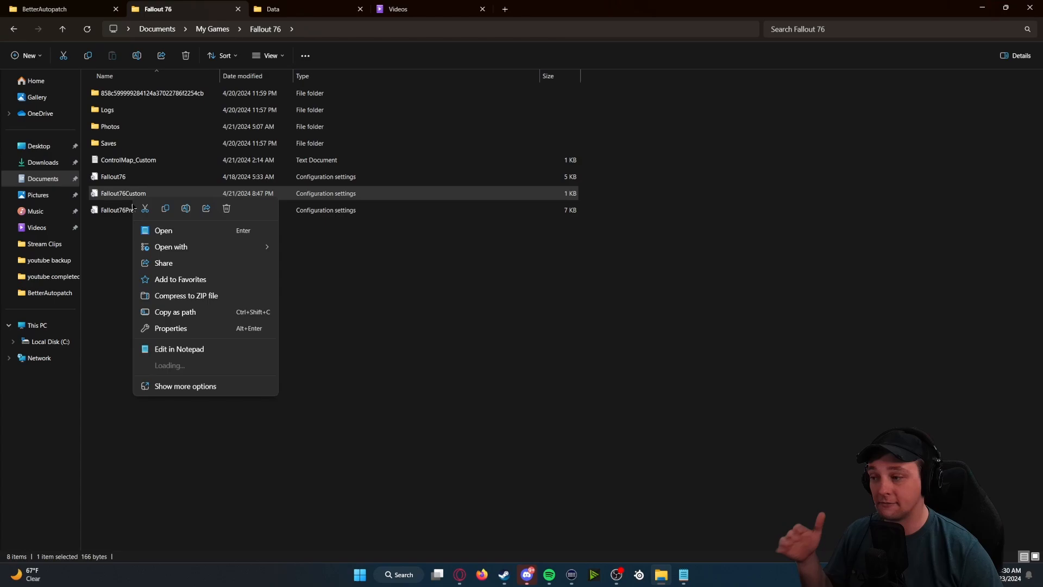
click(179, 349)
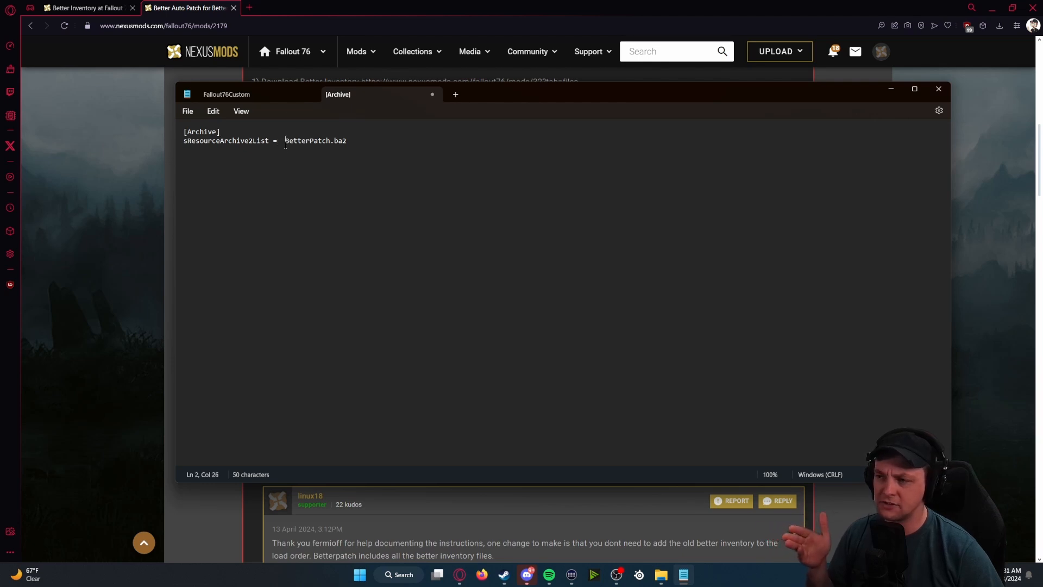
Step: Finish the [Archive] section with sResourceArchive2List = BetterPatch.ba2 and start saving it
key(Backspace)
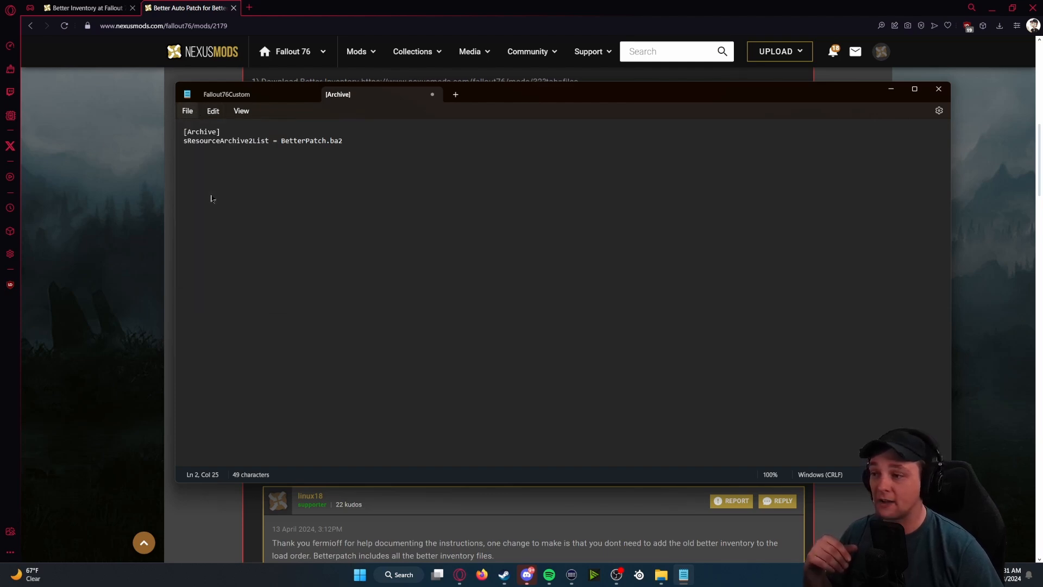
click(187, 111)
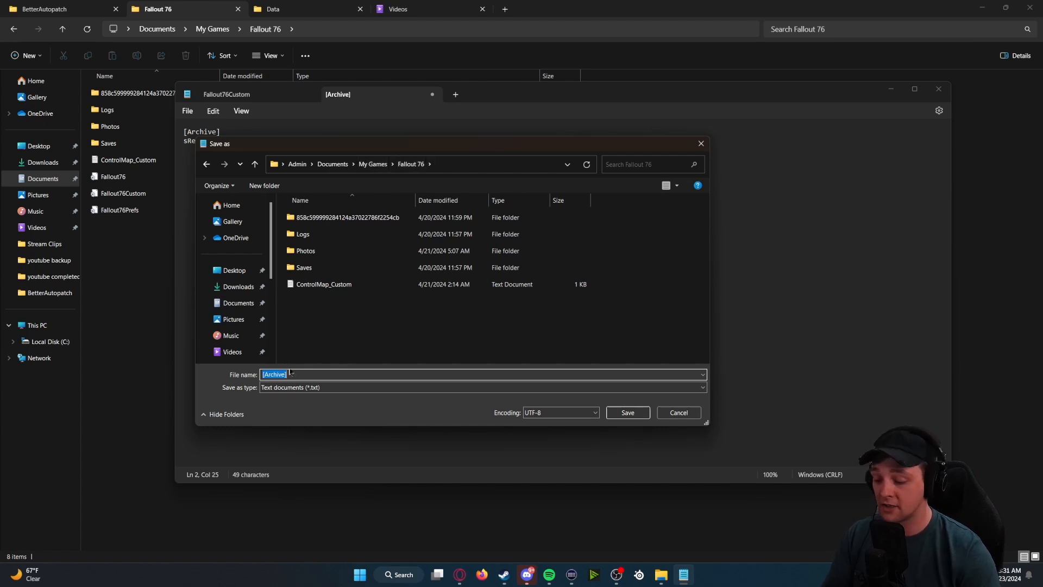
Step: Save the document as Fallout76Custom.ini in Documents\My Games\Fallout 76
text(Fallout76)
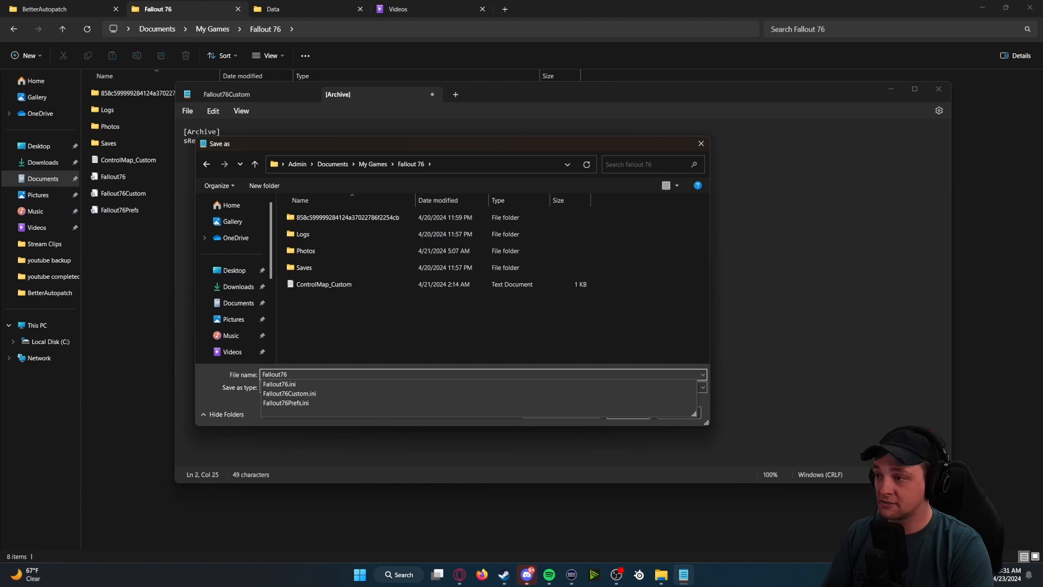
click(289, 393)
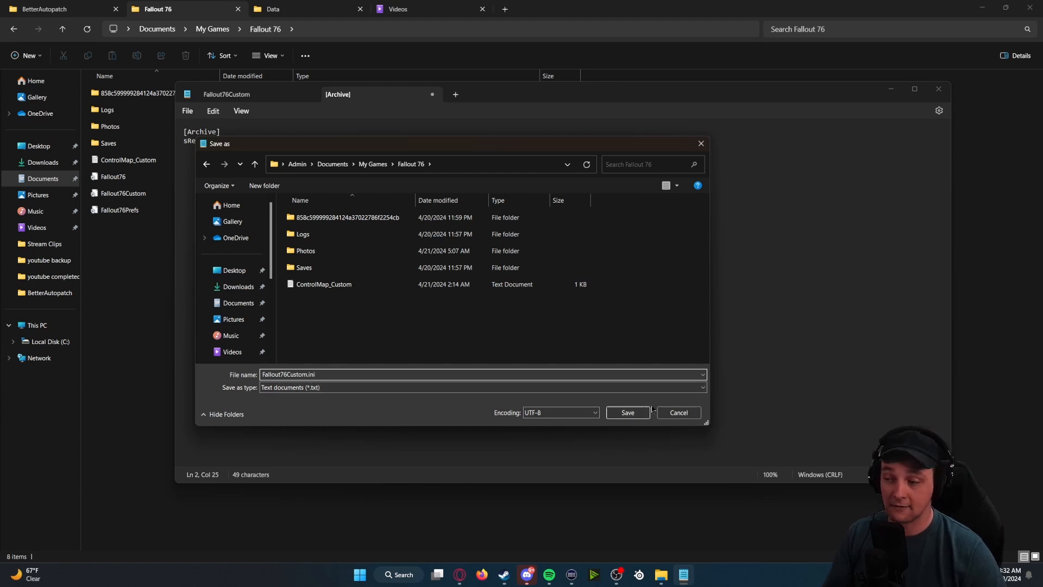
click(626, 413)
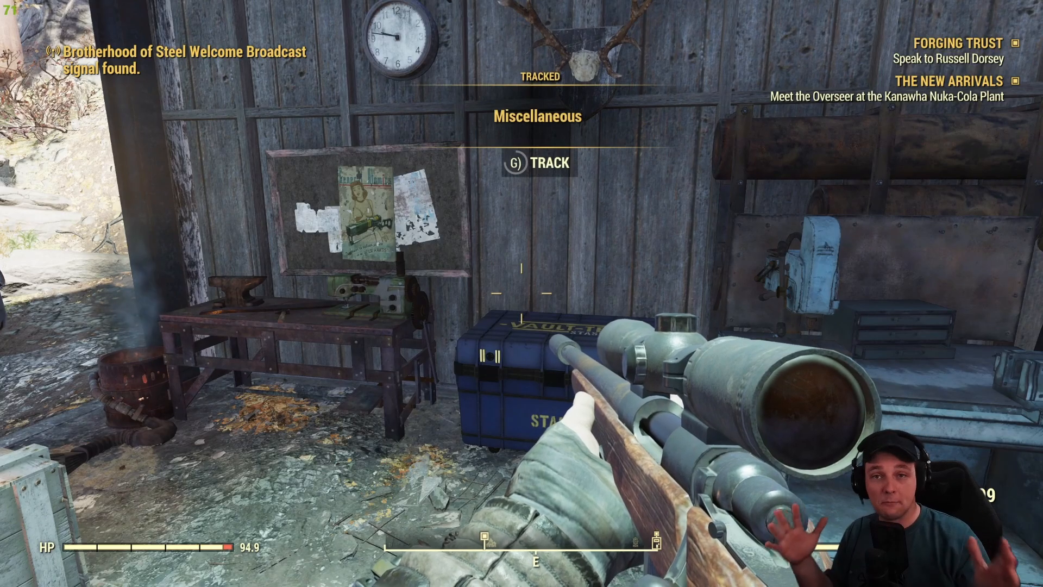
Step: Show the Pip-Boy ranged weapons list with the Better Inventory layout
key(Tab)
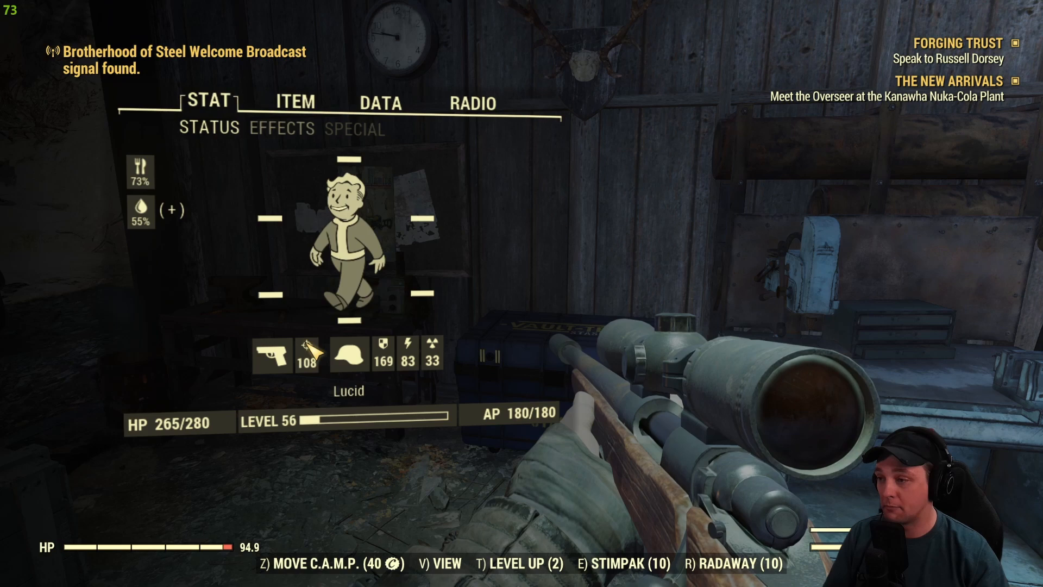
mouse_move(113, 183)
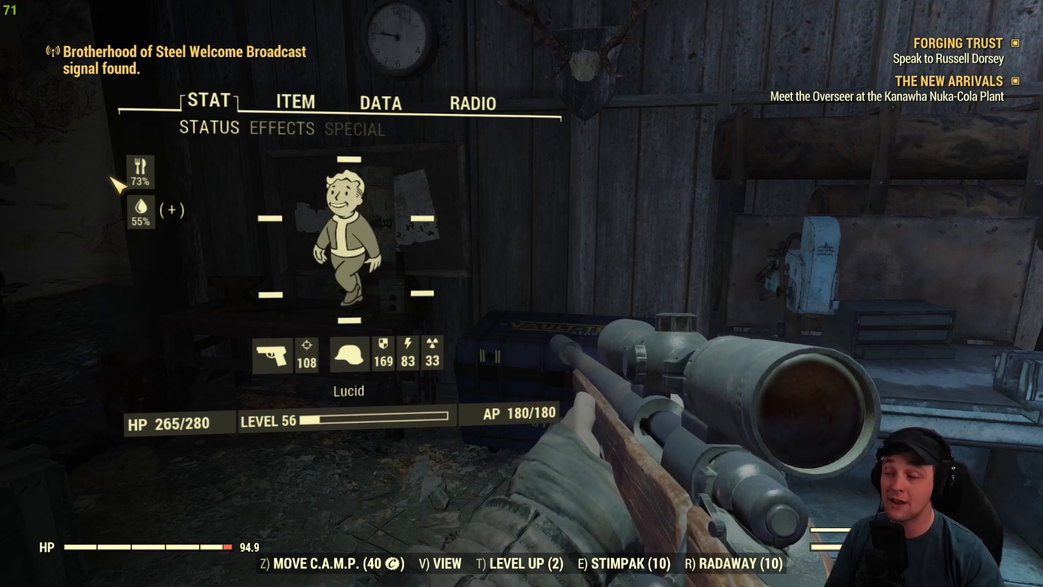
click(294, 102)
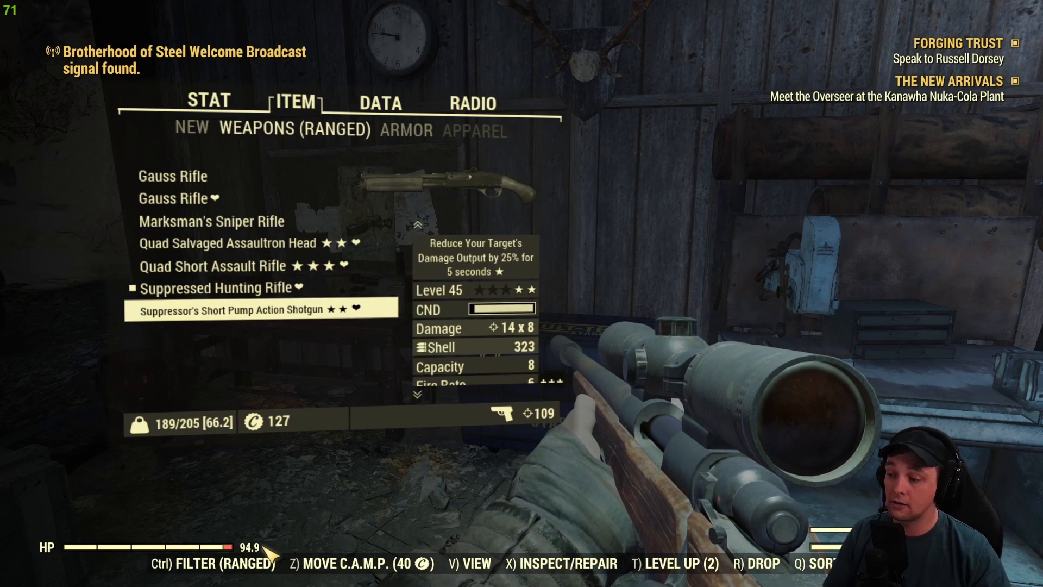
key(ctrl)
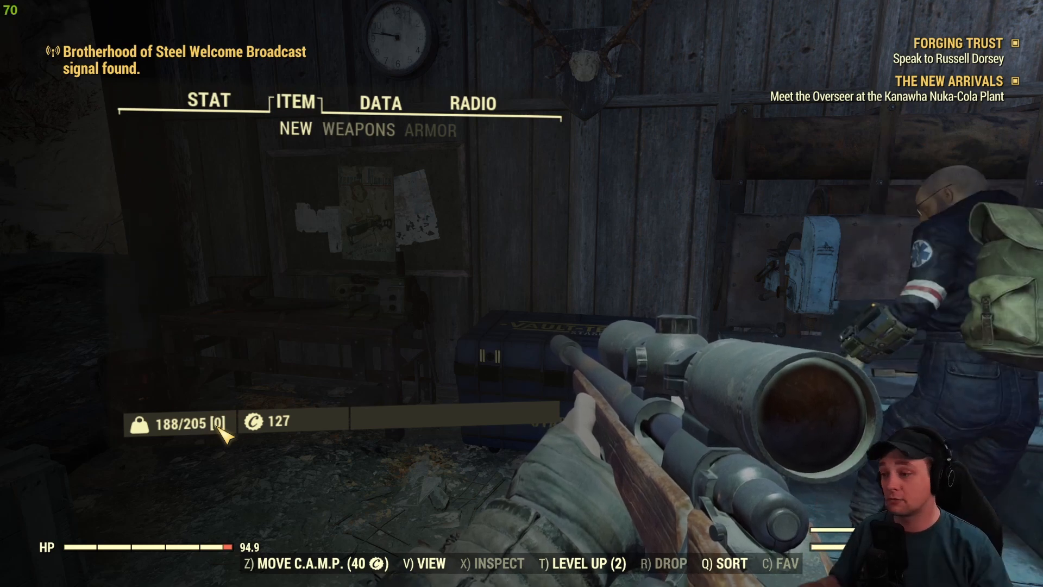
click(209, 100)
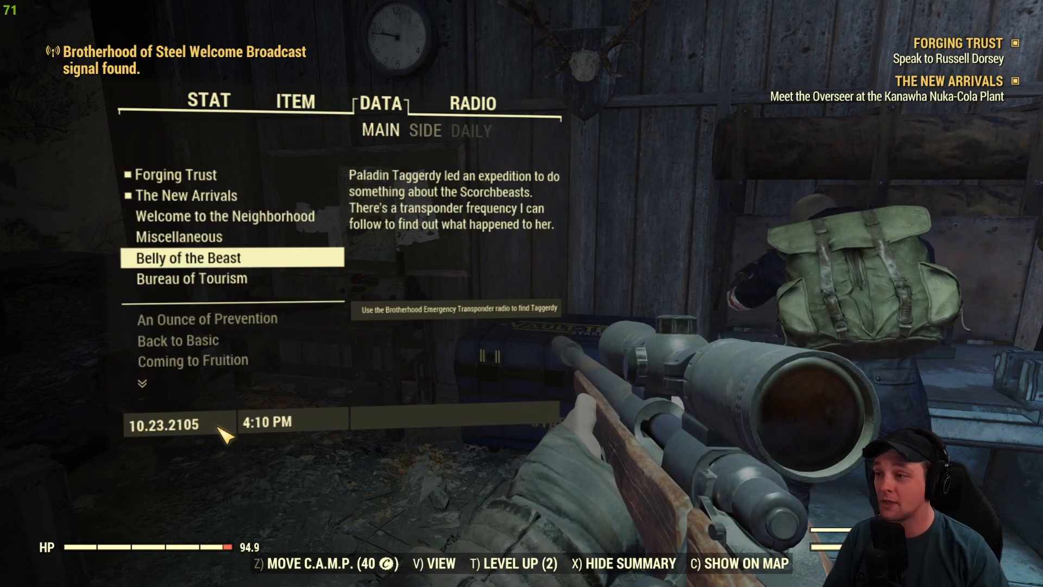
click(294, 100)
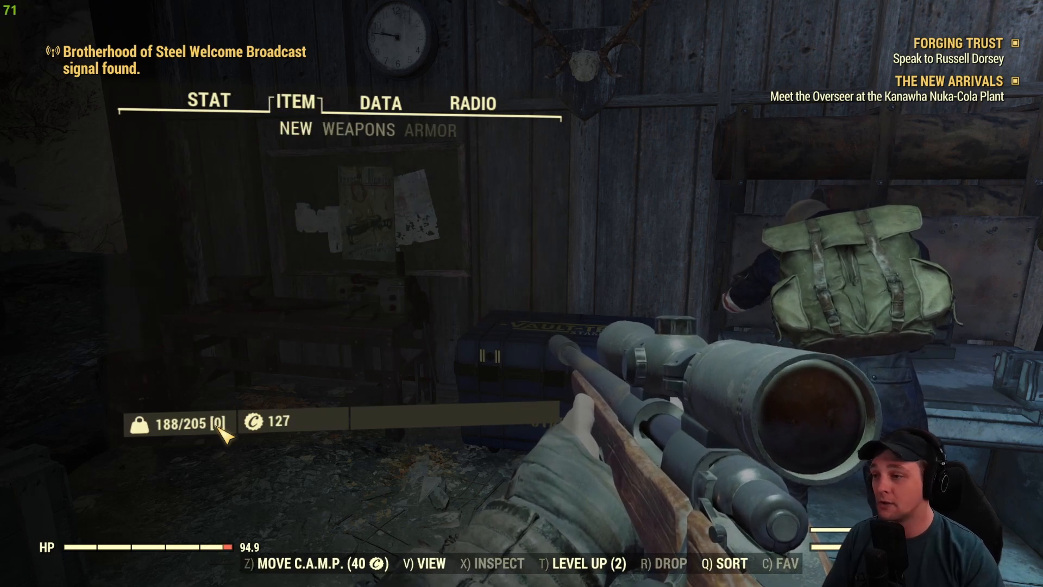